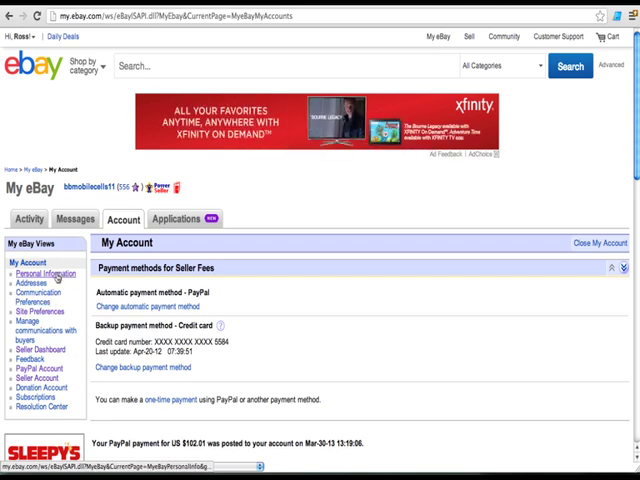
- Go to the Personal Information page from the My eBay account sidebar
left_click(44, 272)
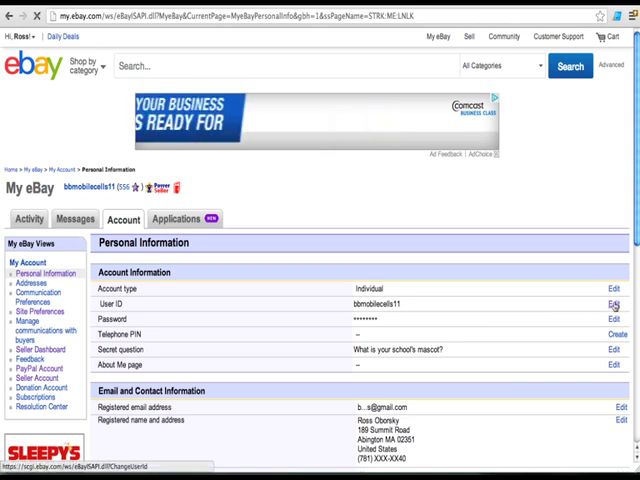
- Edit the User ID and re-sign in with the account password to confirm identity
left_click(608, 304)
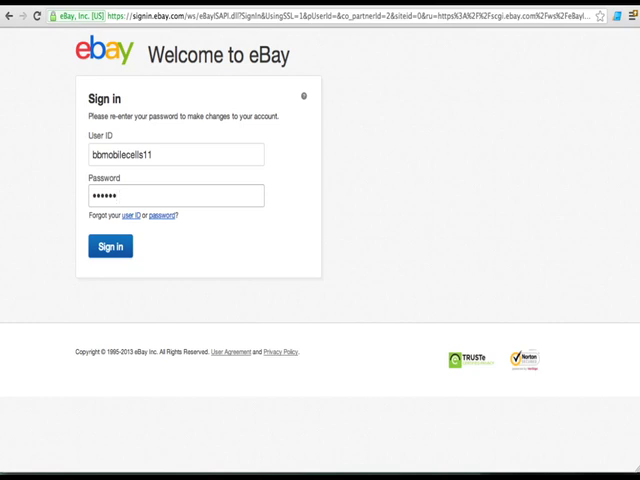
left_click(108, 244)
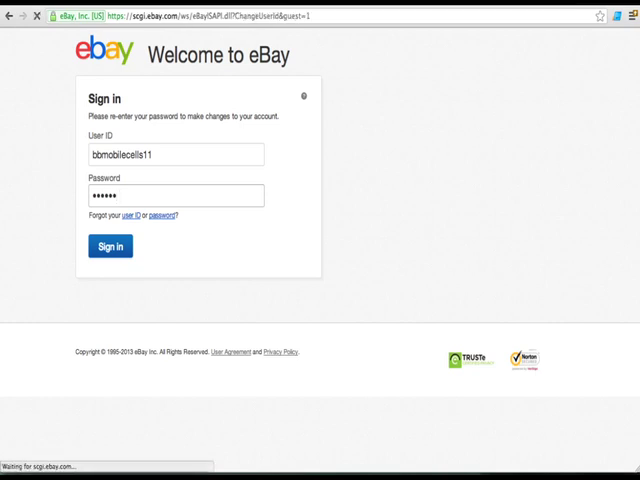
- Land on the Change your user ID page with its empty new-ID field
left_click(108, 244)
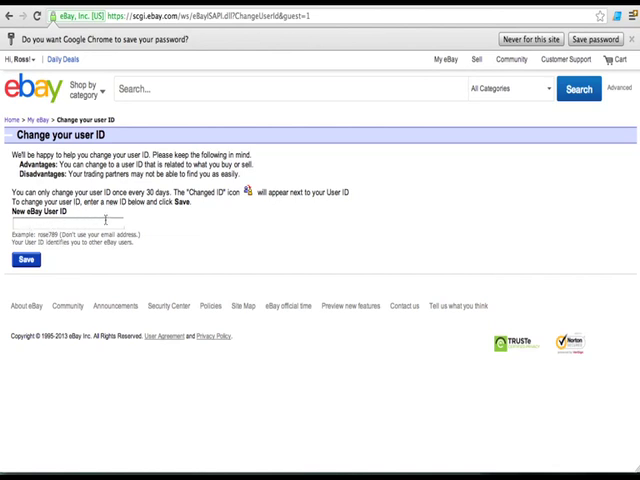
mouse_move(244, 236)
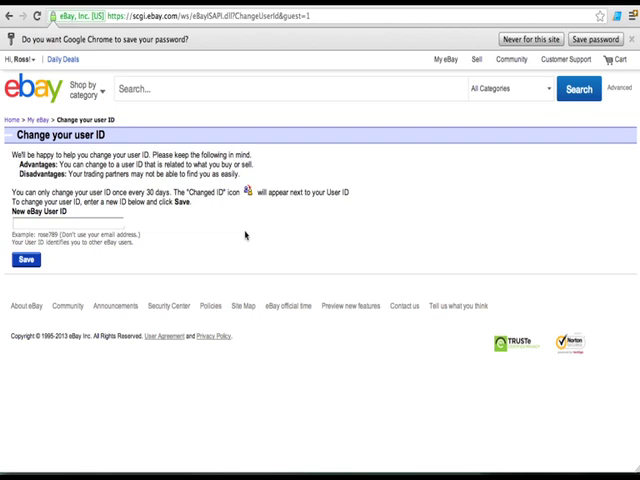
mouse_move(284, 232)
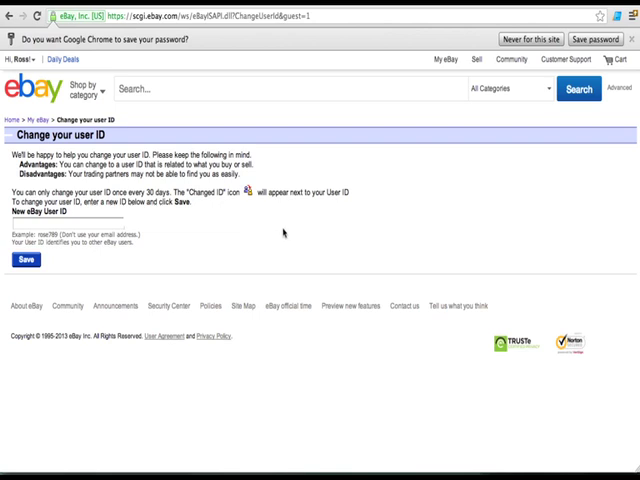